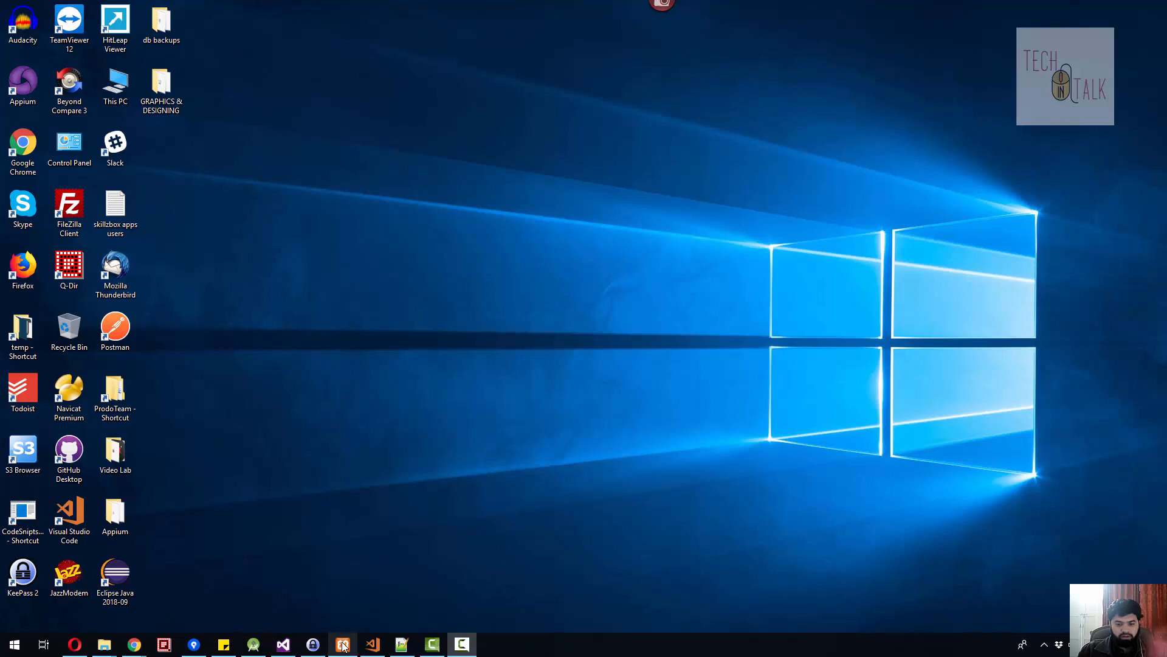
Step: Start File Explorer to reach the C:\xampp installation folder
left_click(342, 645)
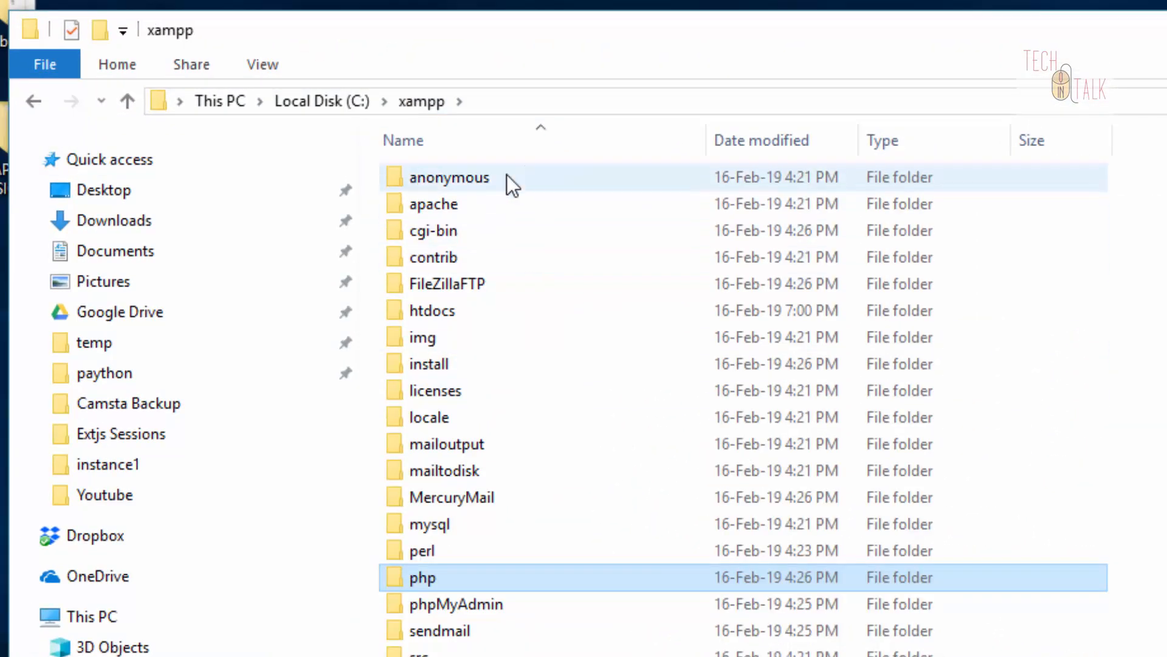
Step: Enter the htdocs folder and reveal its full path C:\xampp\htdocs
left_click(432, 310)
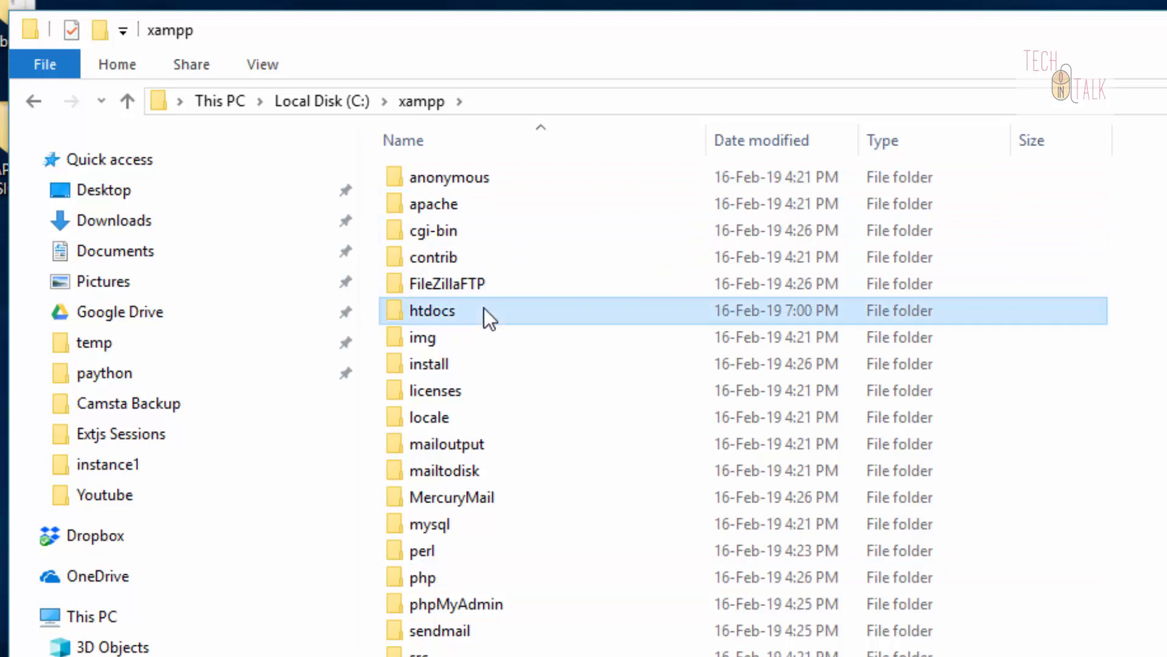
double_click(430, 310)
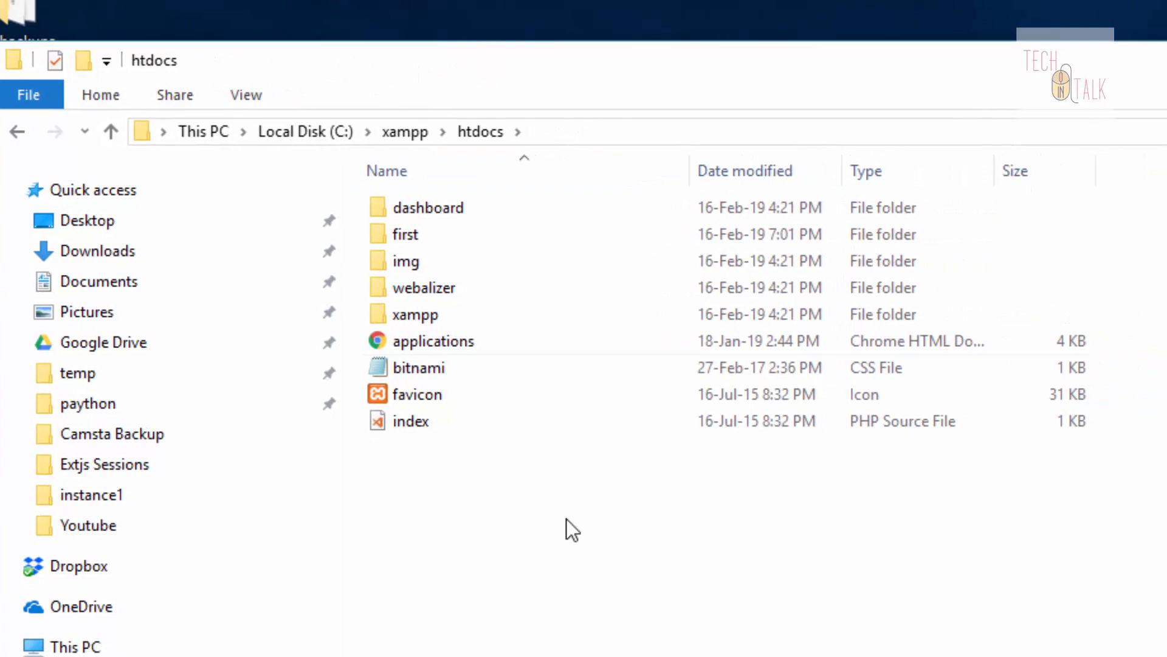
mouse_move(525, 589)
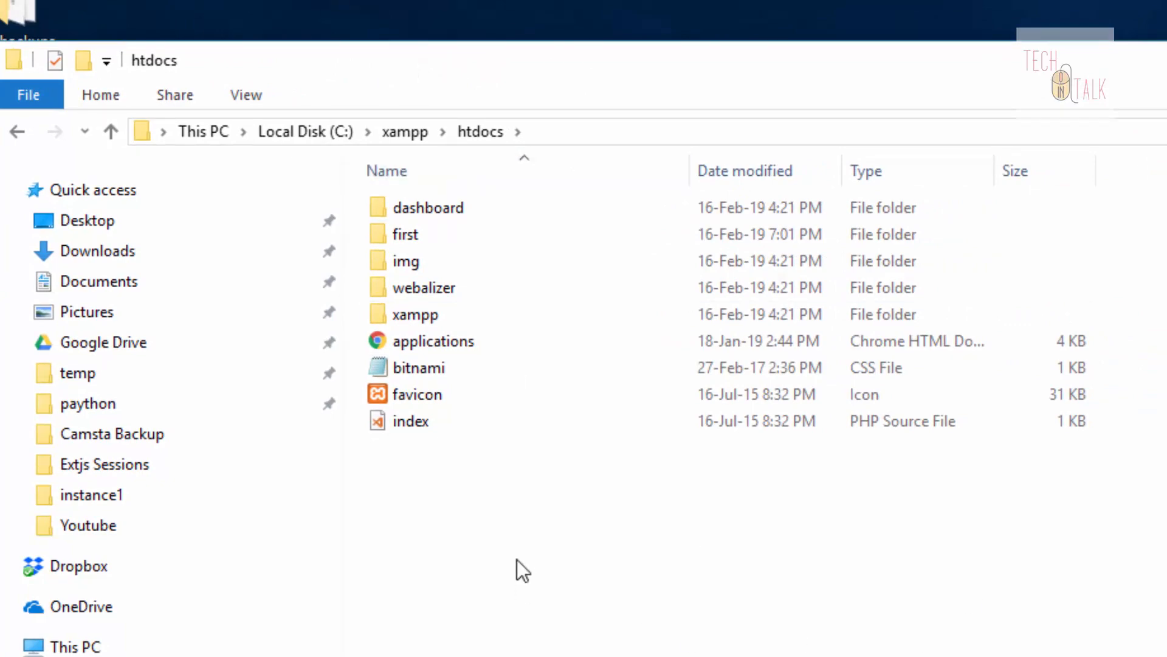
left_click(208, 131)
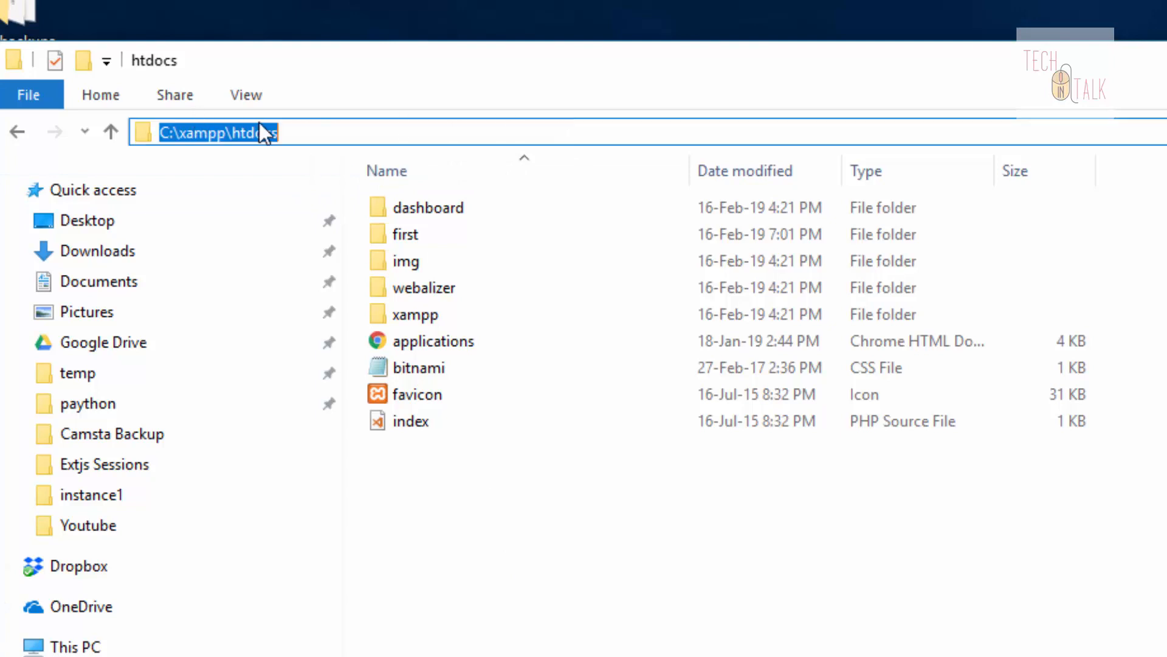
left_click(457, 523)
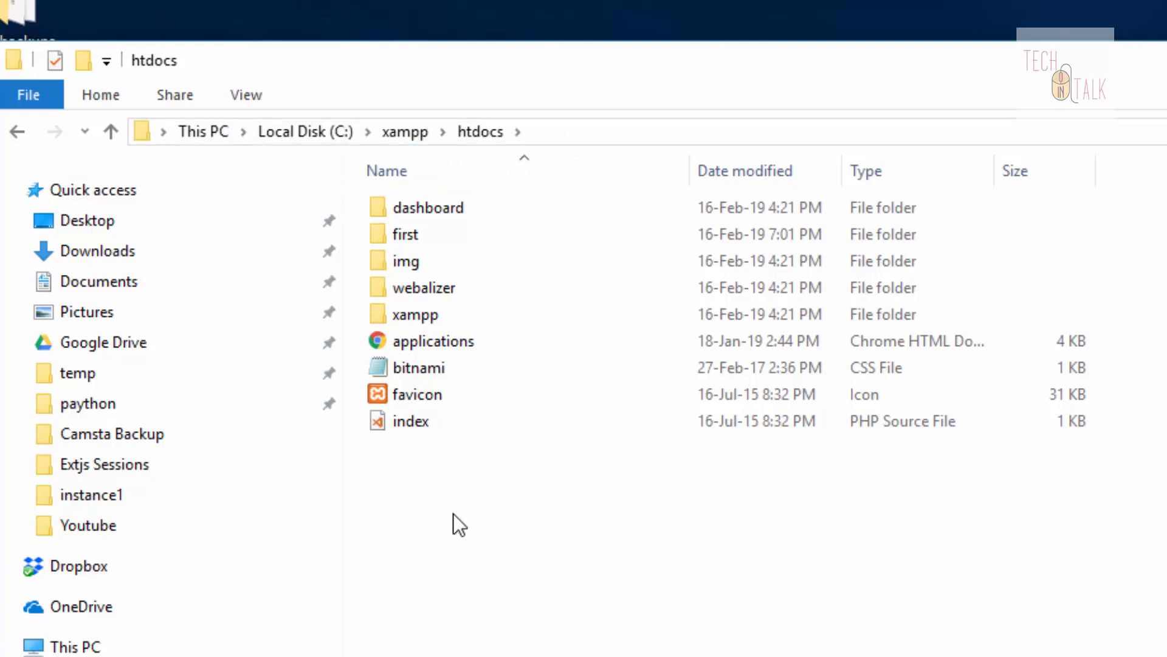
mouse_move(609, 267)
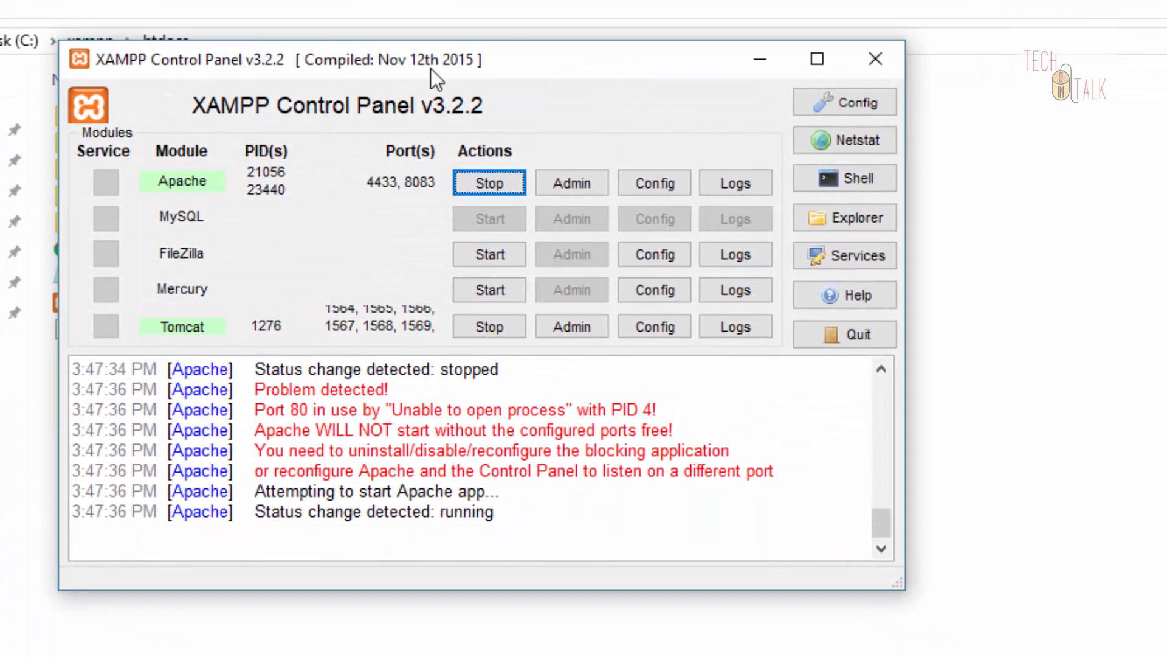
mouse_move(547, 71)
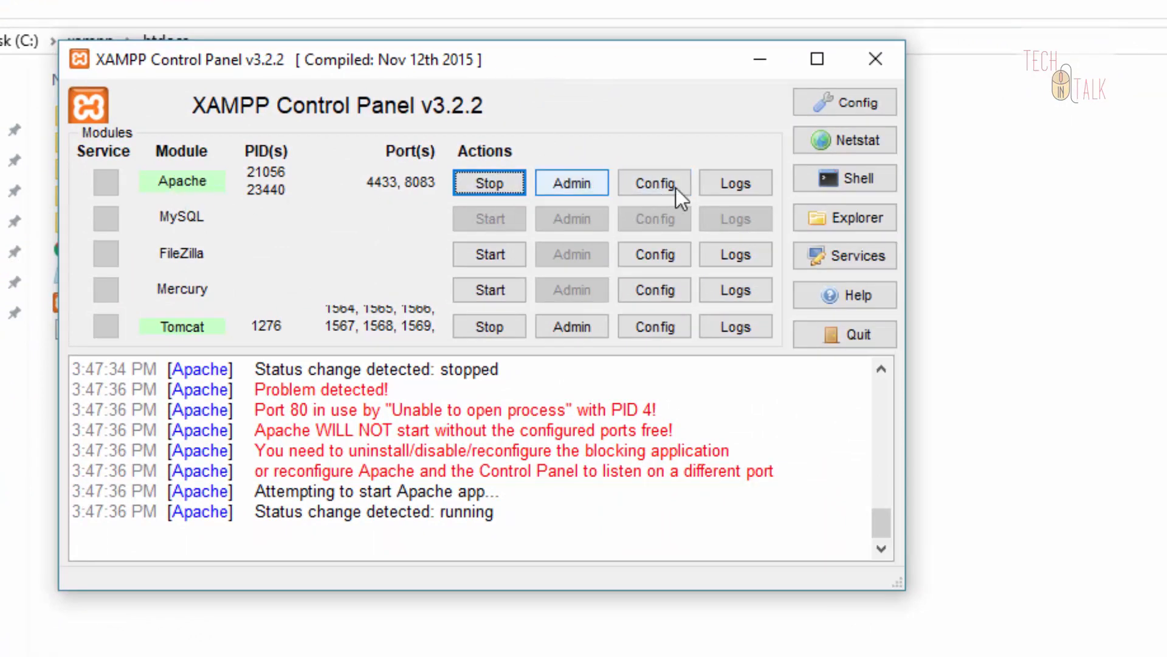
Step: From the Apache Config menu, load Apache (httpd.conf) into Notepad
left_click(653, 182)
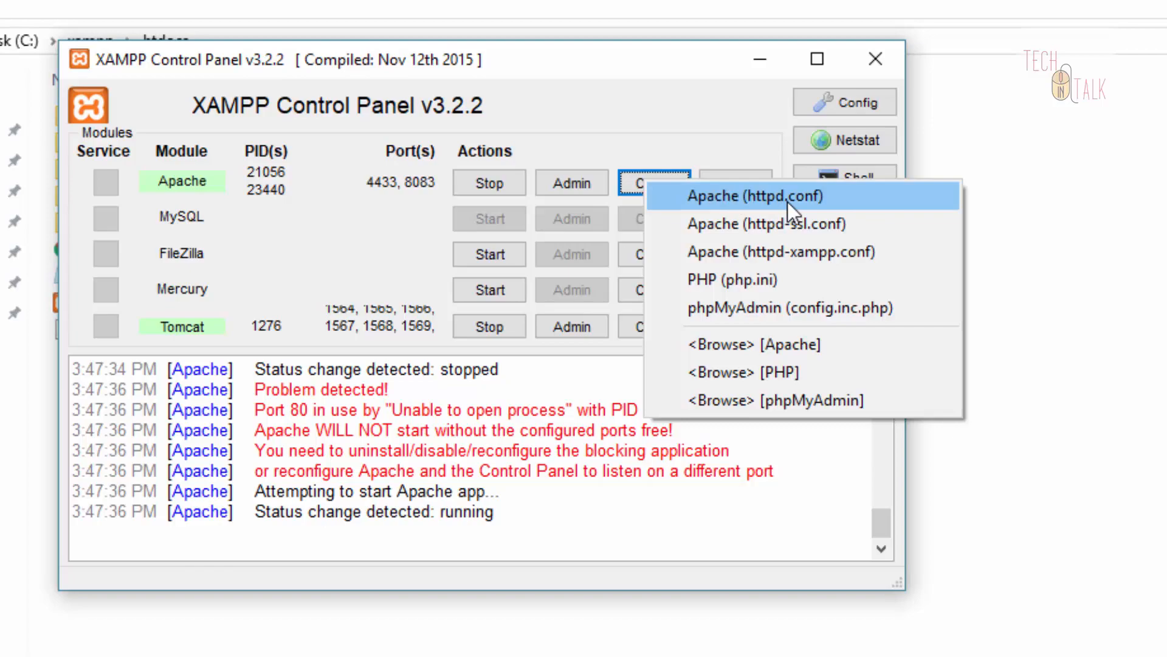
left_click(754, 195)
type("root")
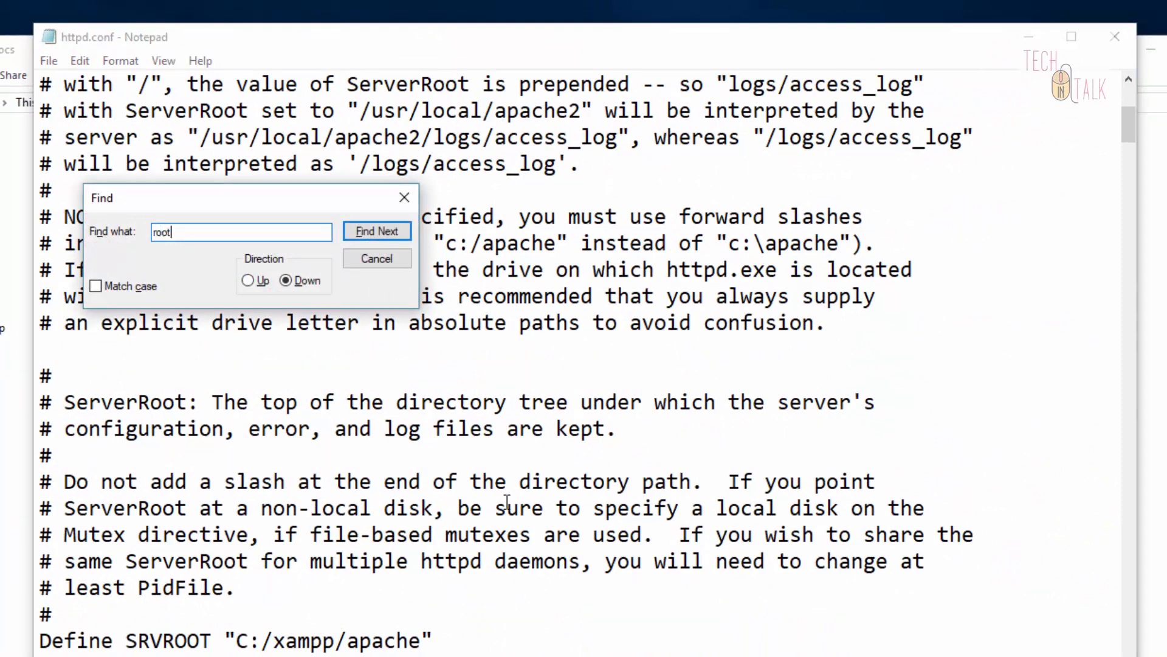
Step: Search for "root" and step through matches until the DocumentRoot line is reached
type("d")
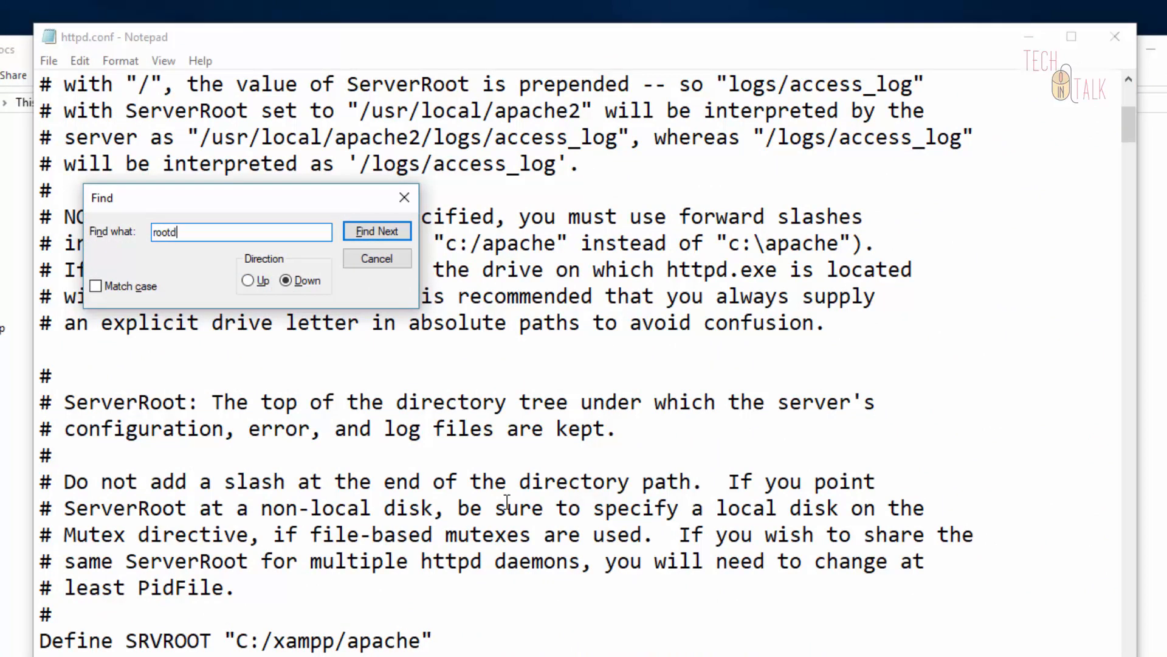
key("Backspace")
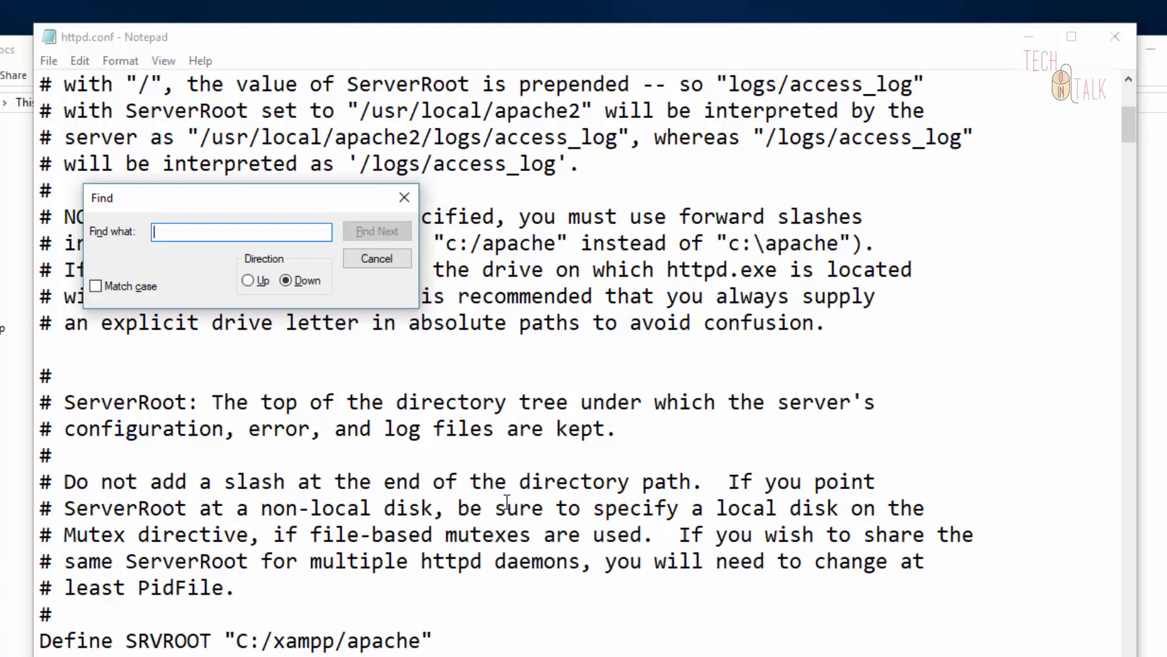
type("r")
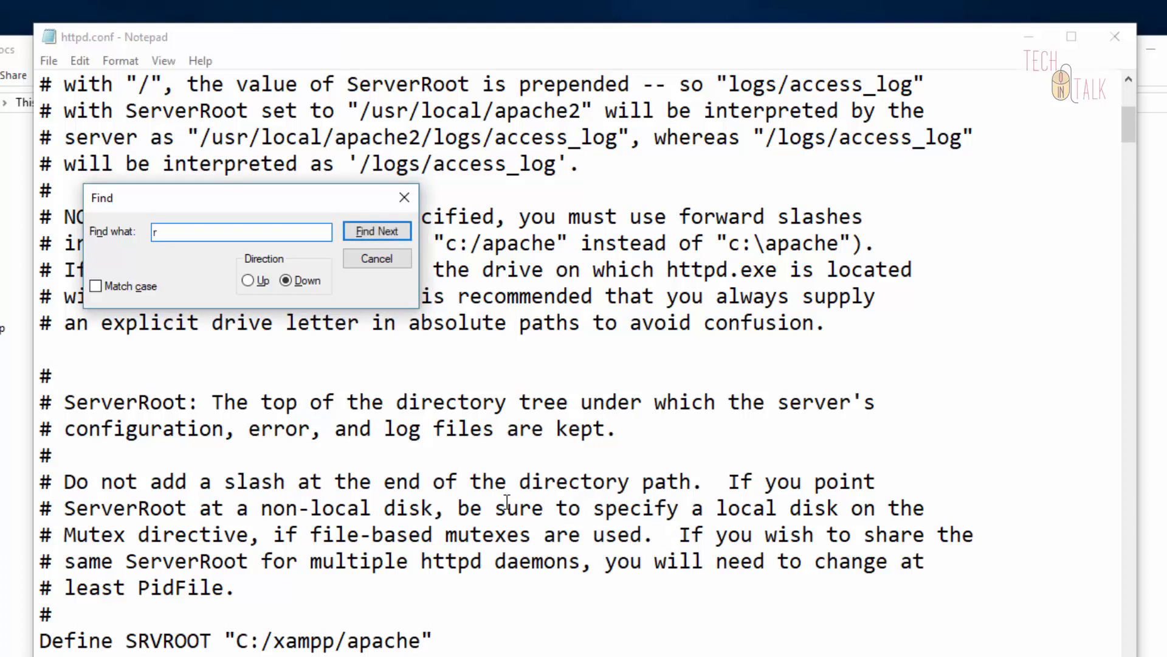
type("oot")
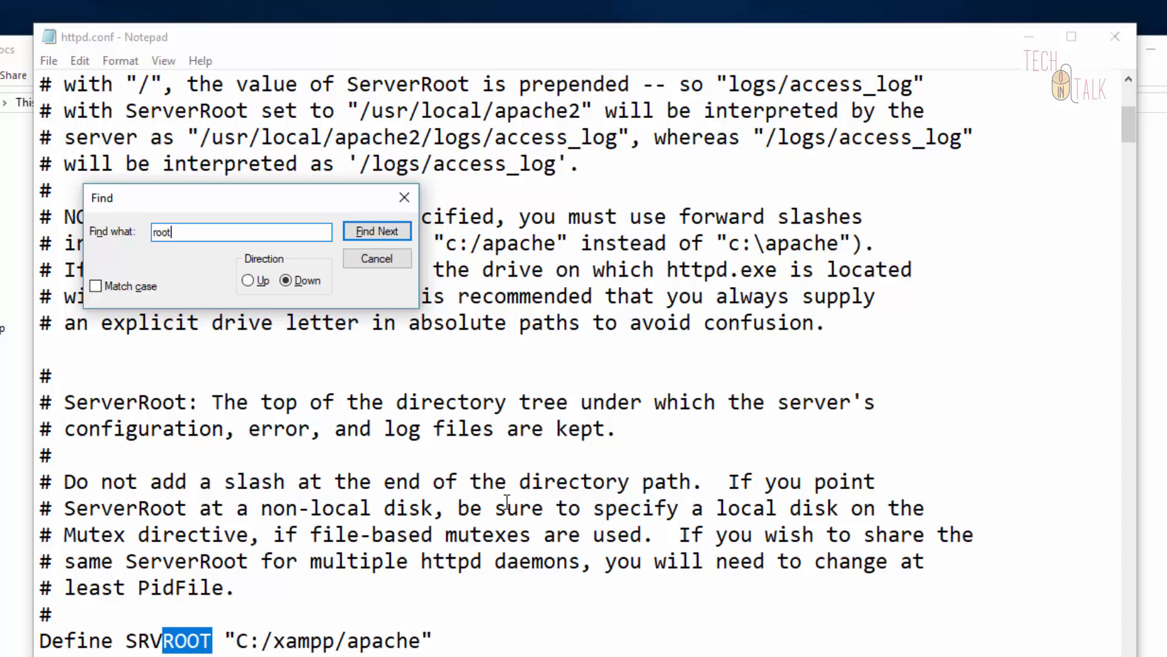
left_click(377, 231)
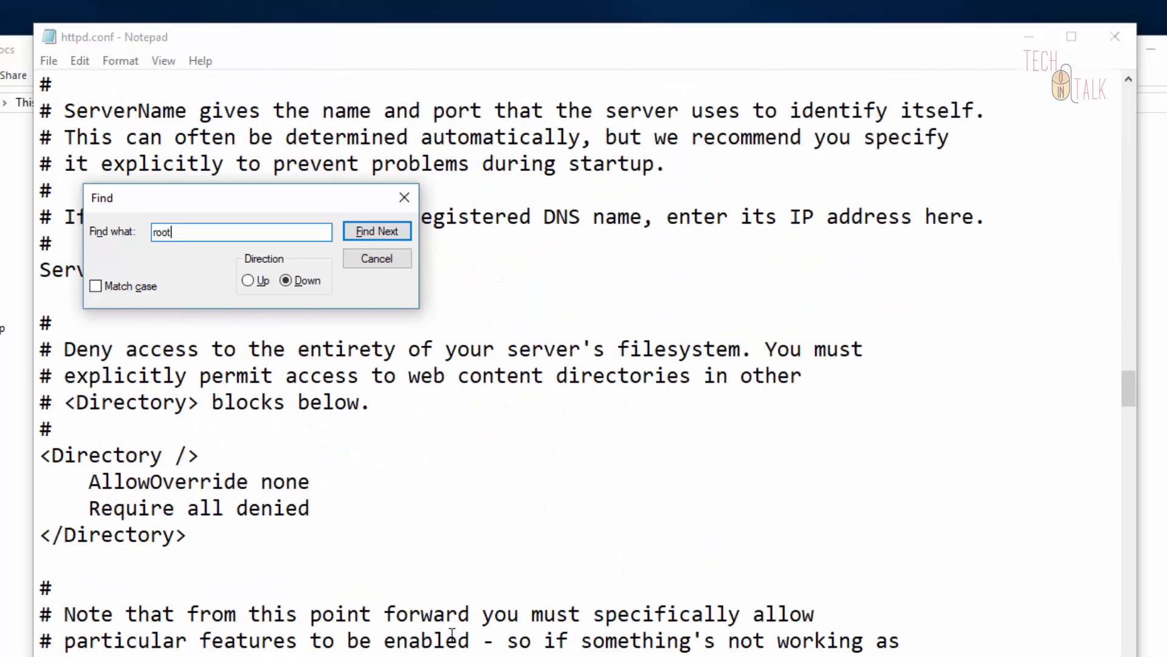
left_click(377, 231)
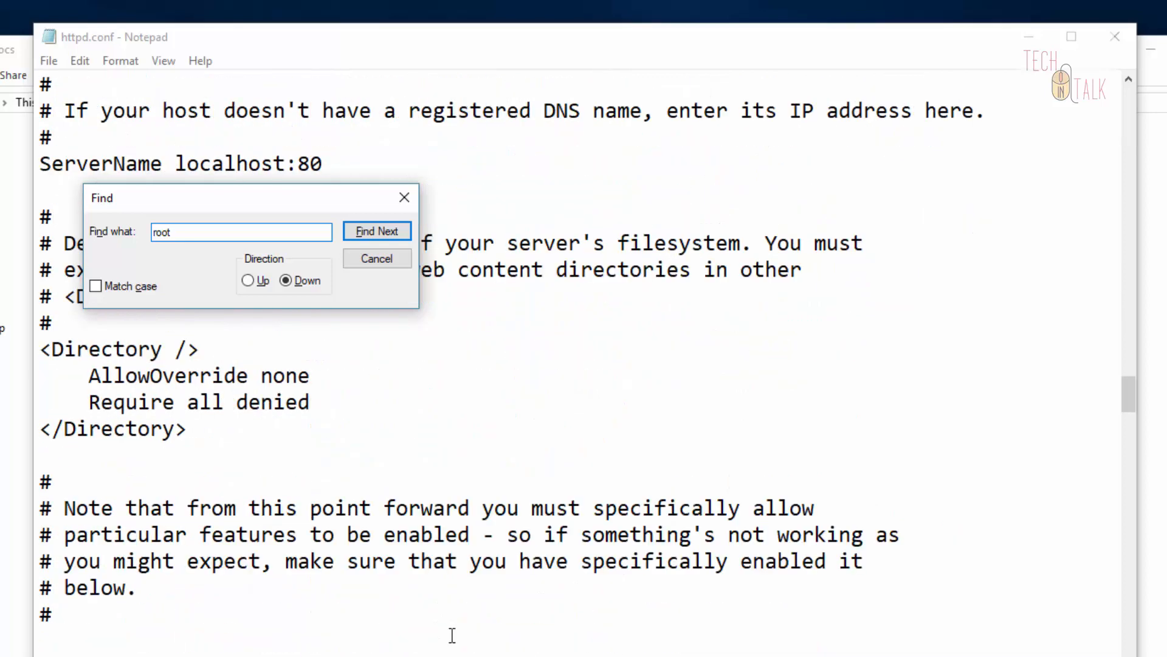
left_click(377, 231)
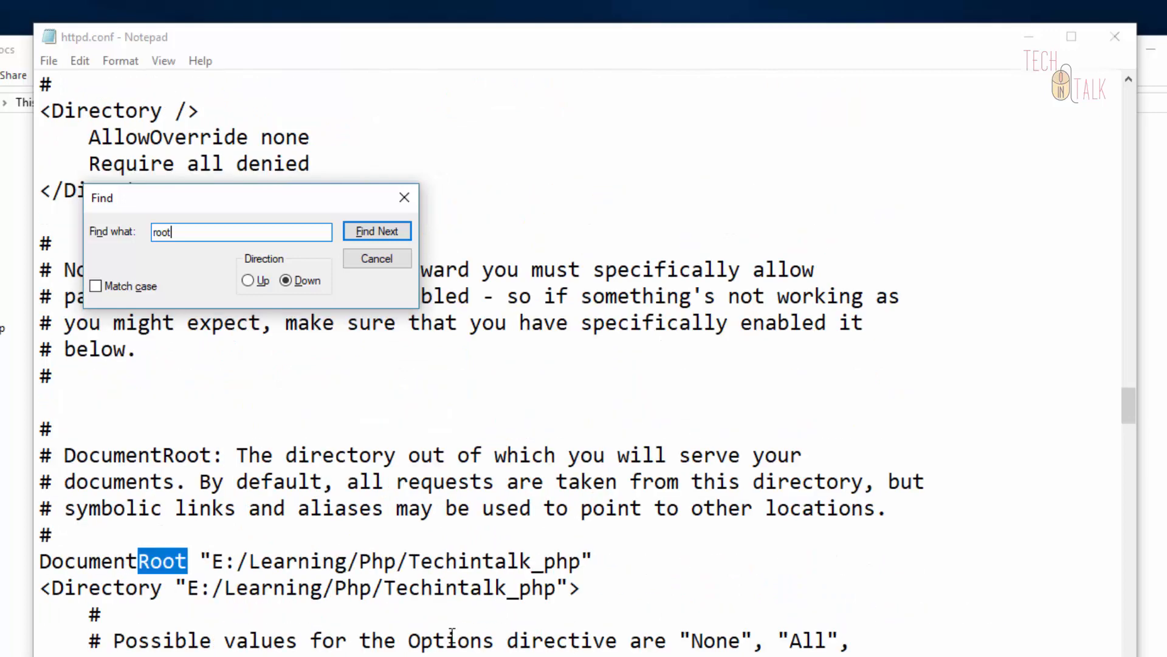
mouse_move(615, 555)
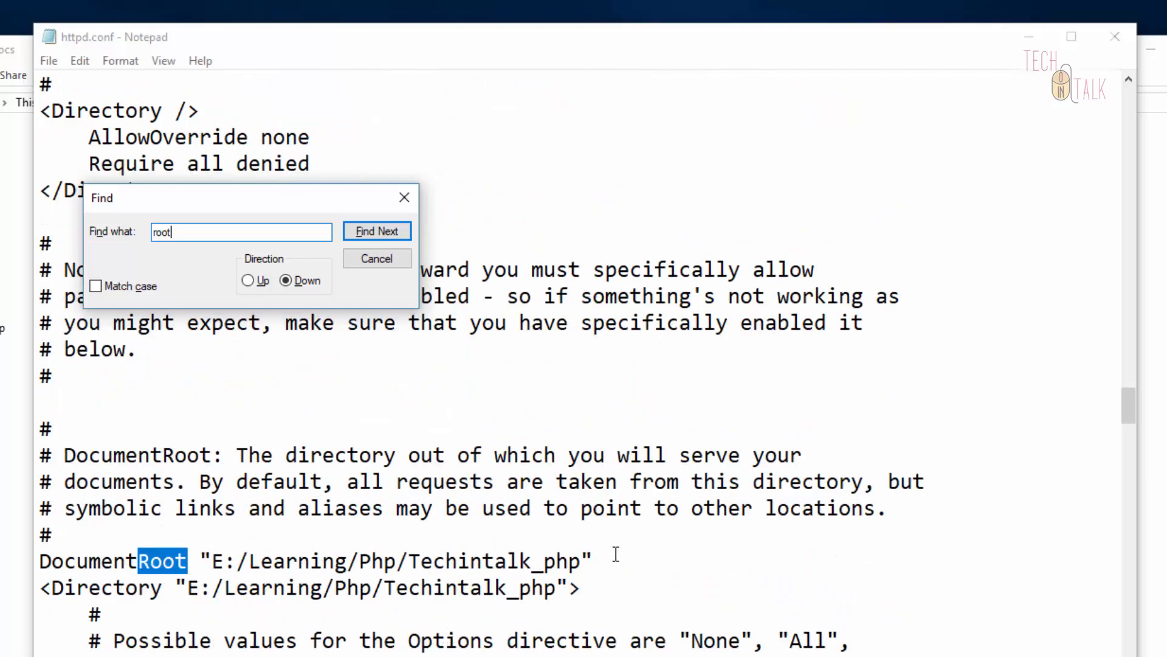
left_click(377, 258)
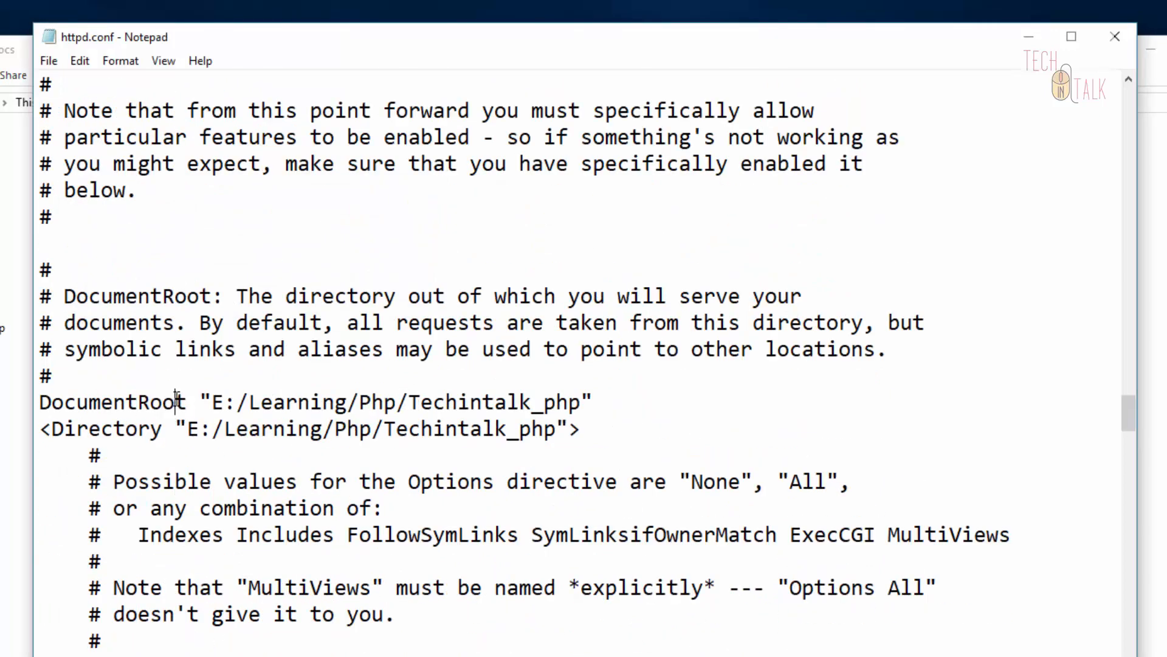
Step: Highlight the DocumentRoot path E:/Learning/Php/Techintalk_php and locate index.php in that project folder
double_click(113, 401)
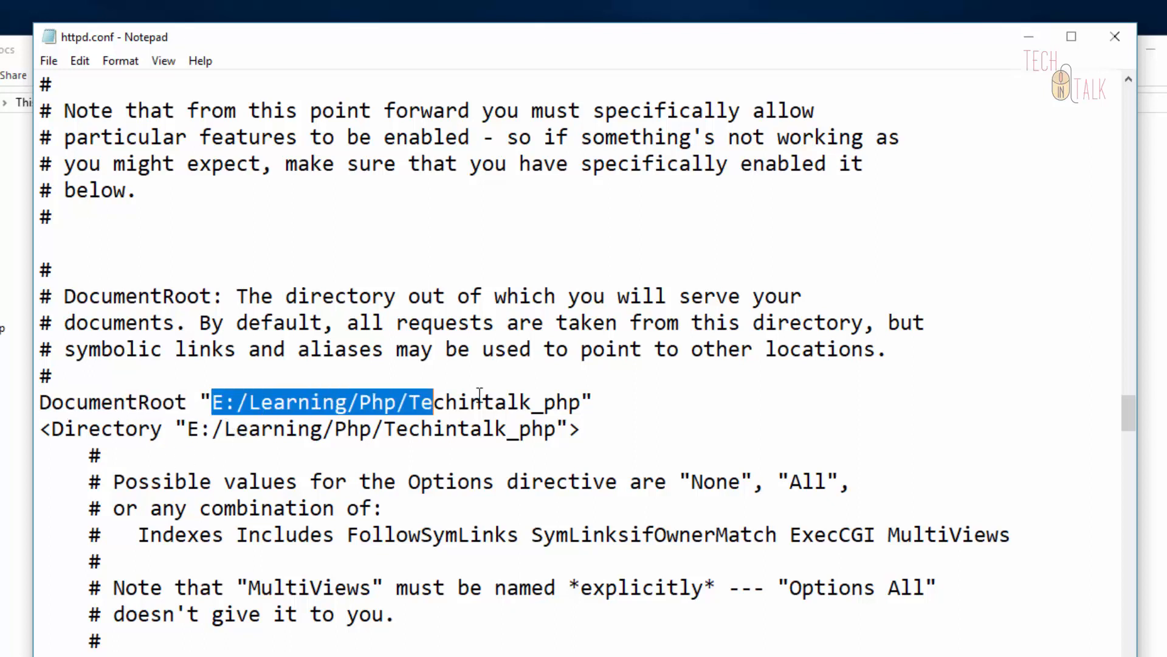
left_click_drag(432, 402, 583, 403)
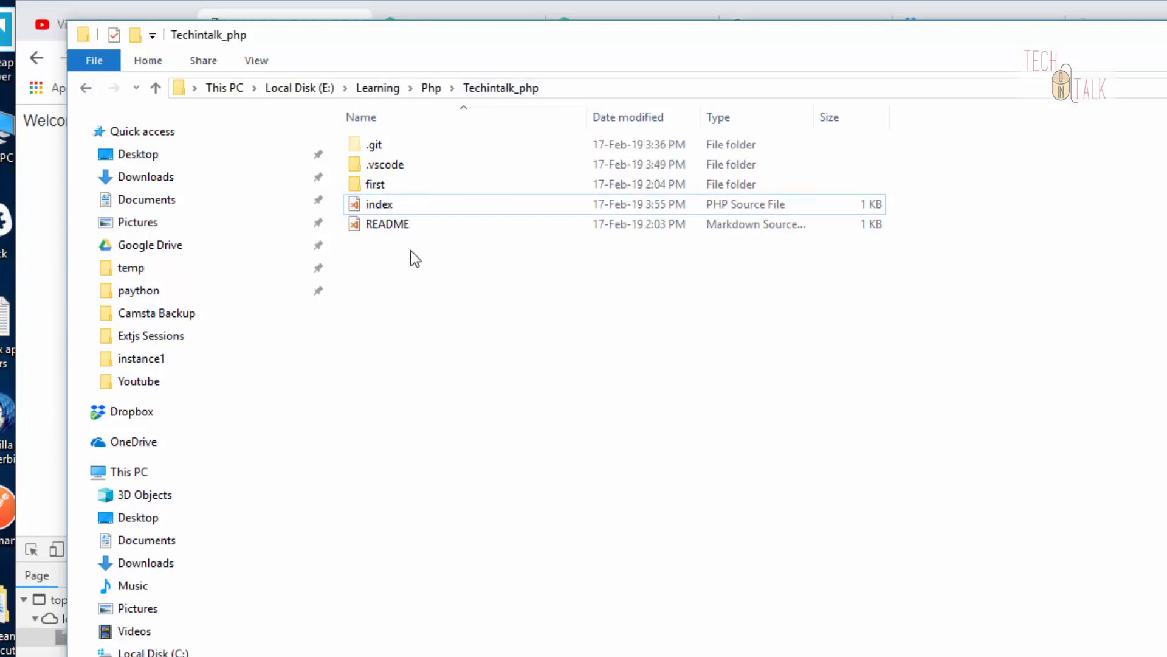
left_click(379, 204)
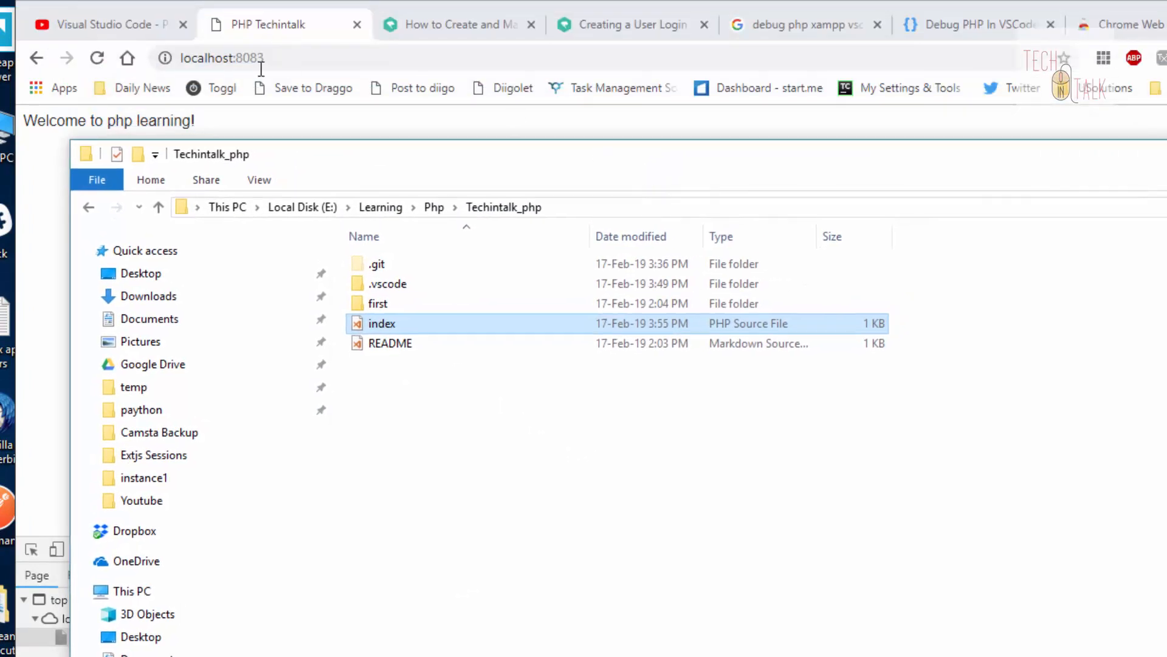
Step: Bring up localhost:8083 in Chrome and extend the address to localhost:8083/first
double_click(378, 303)
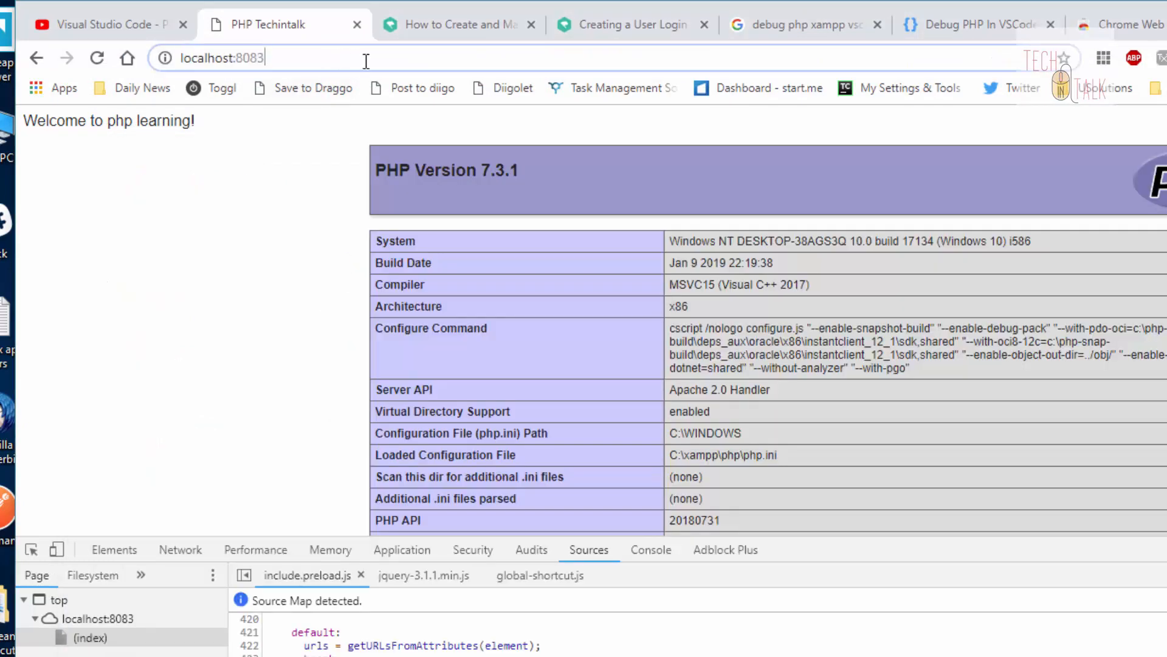
type("/first")
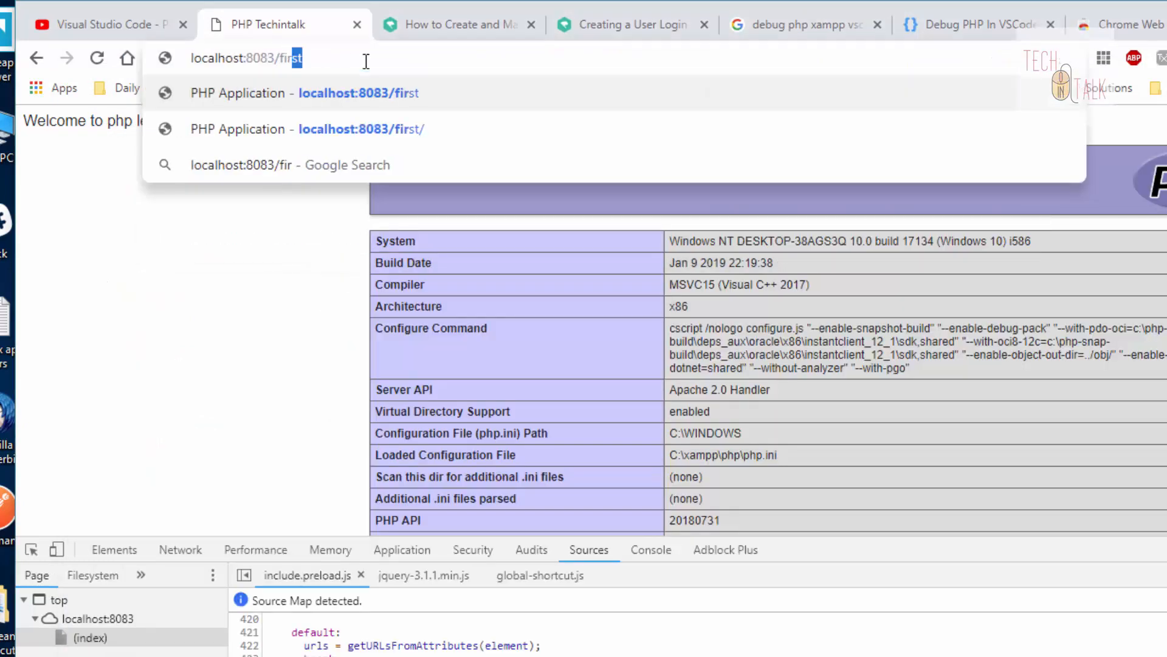